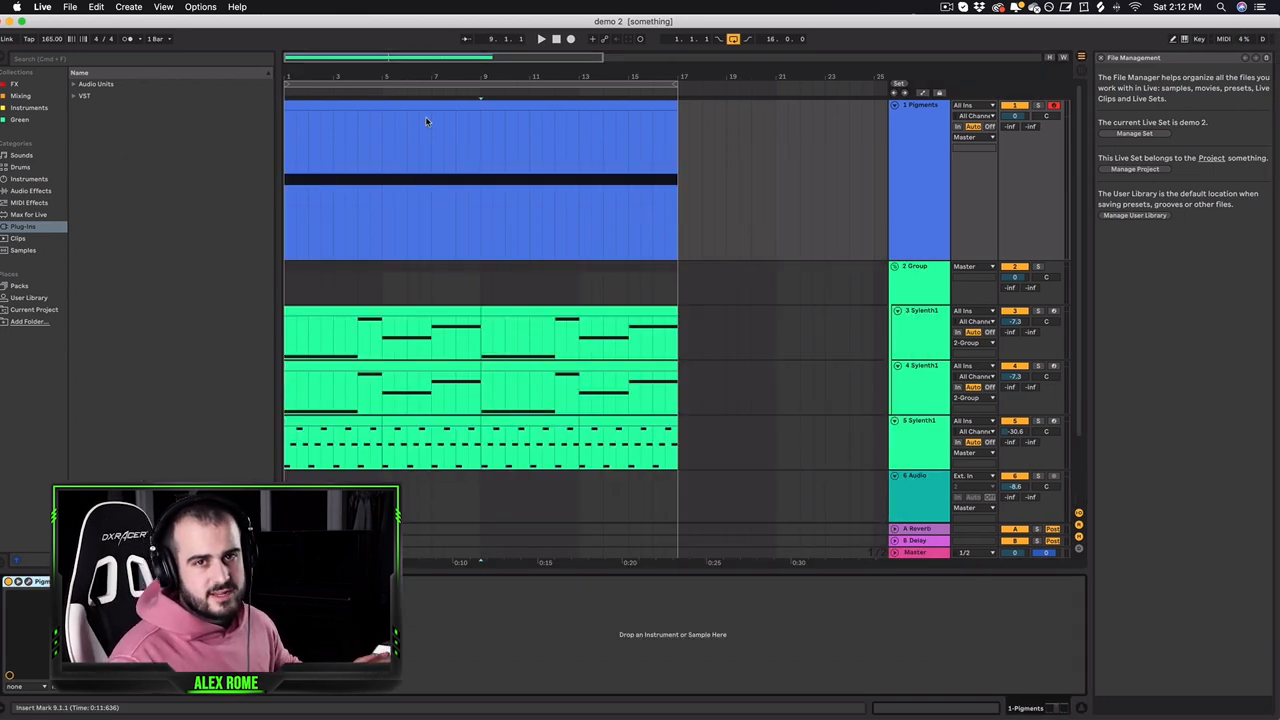
Select the Pigments MIDI track via its clip and track header.
left_click(904, 180)
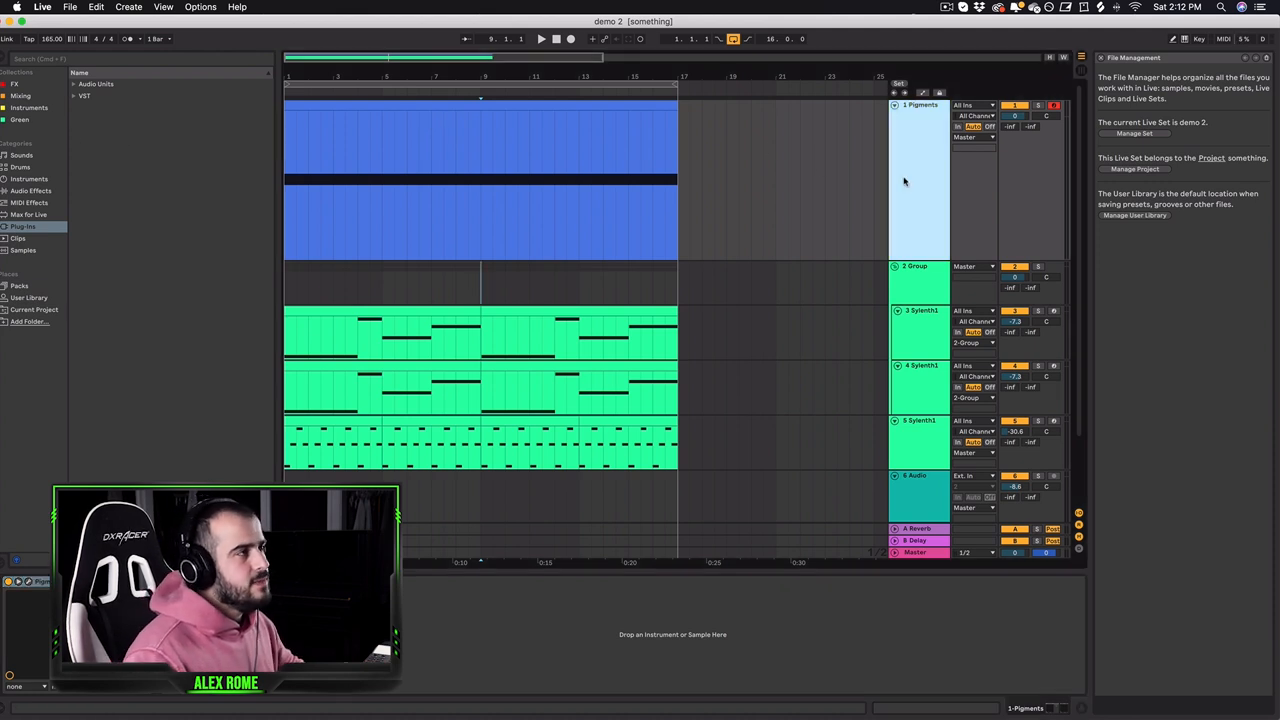
left_click(528, 106)
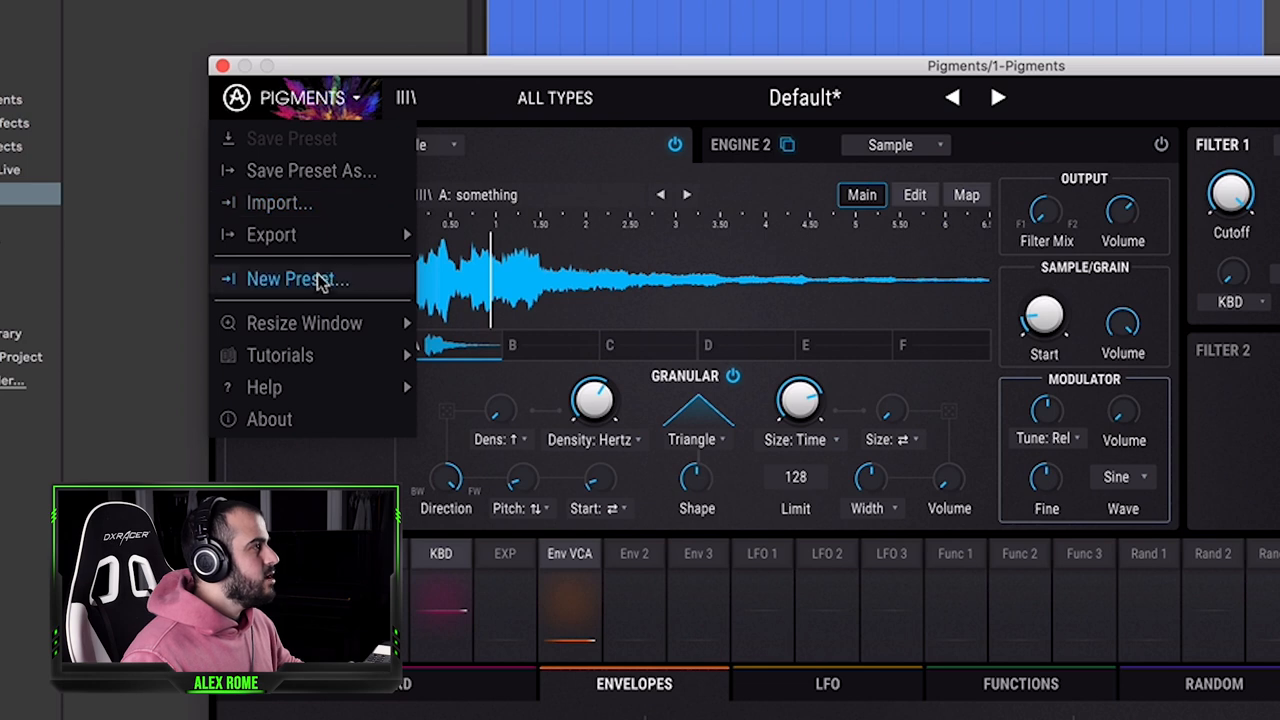
Create a Default preset, switch engine 1 to Sample and load the 'something' sample.
left_click(296, 280)
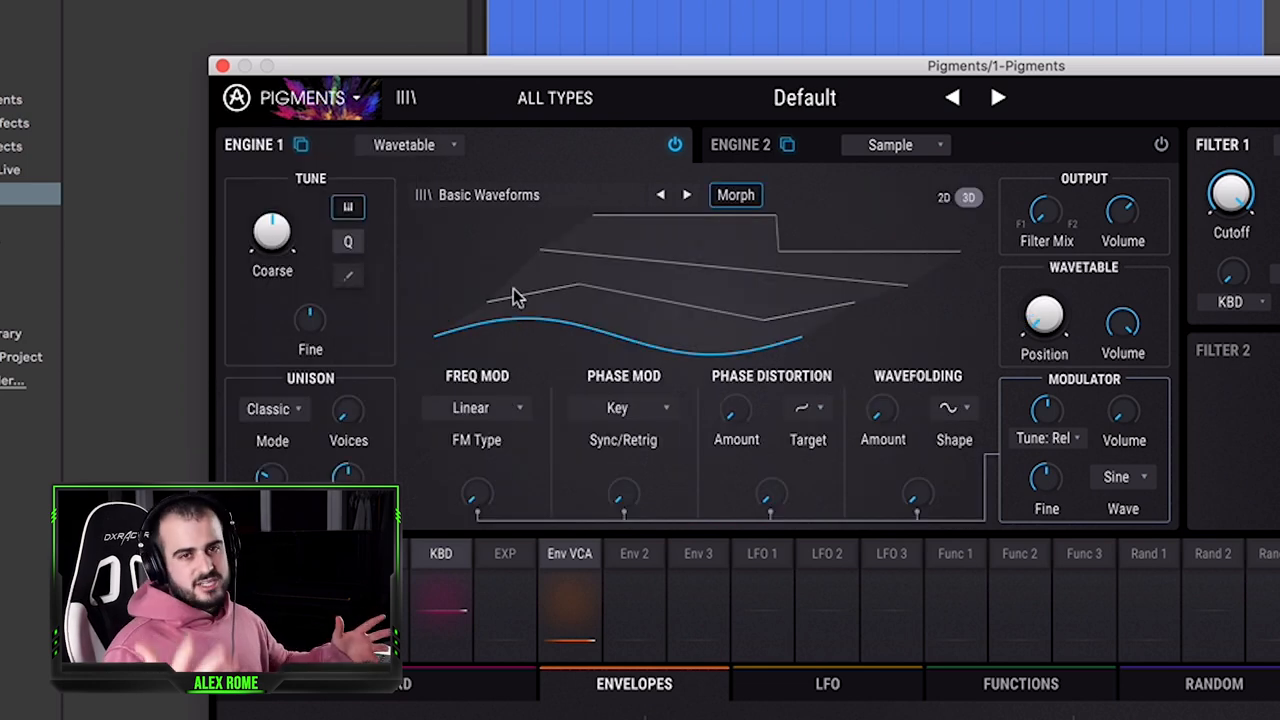
left_click(410, 144)
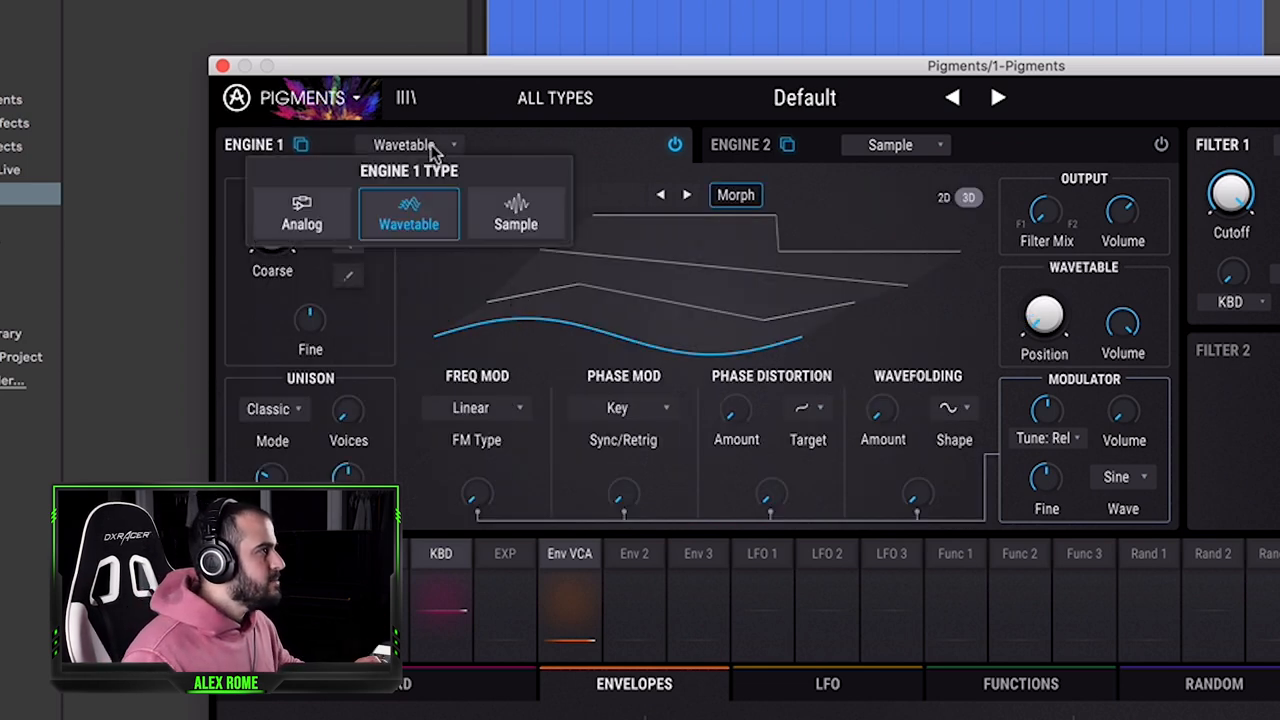
left_click(516, 214)
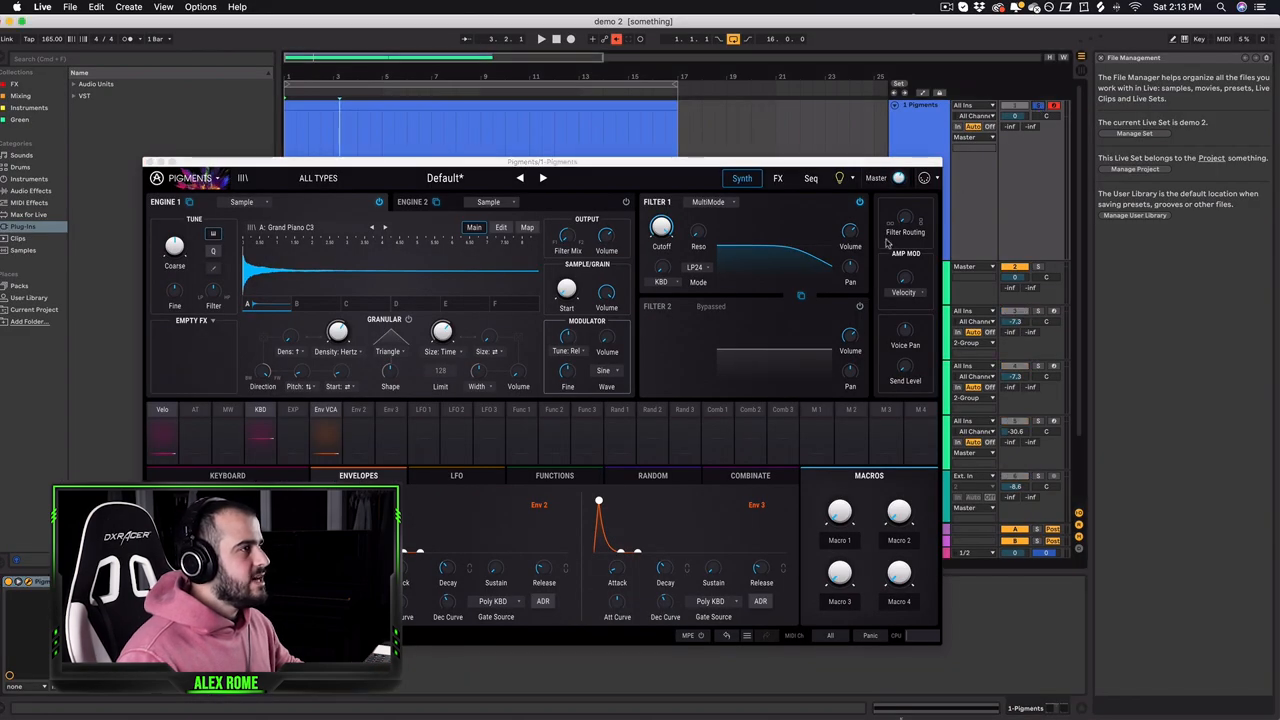
left_click(540, 40)
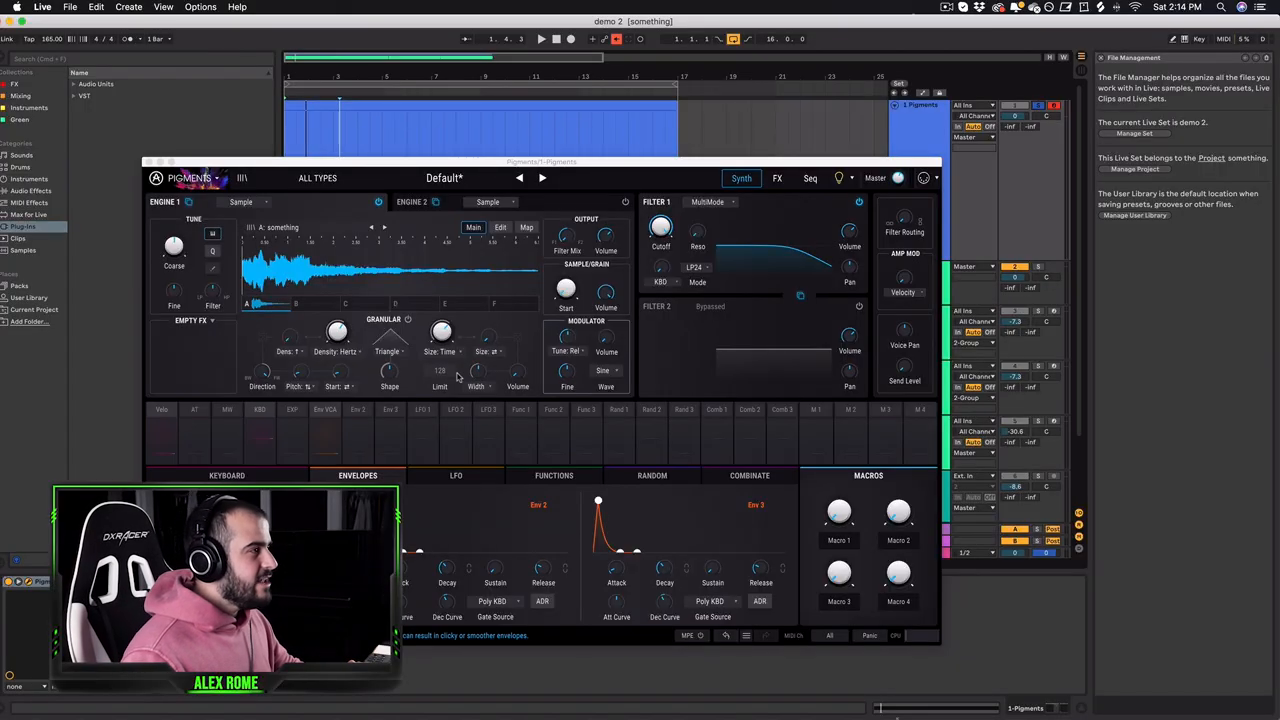
mouse_move(650, 244)
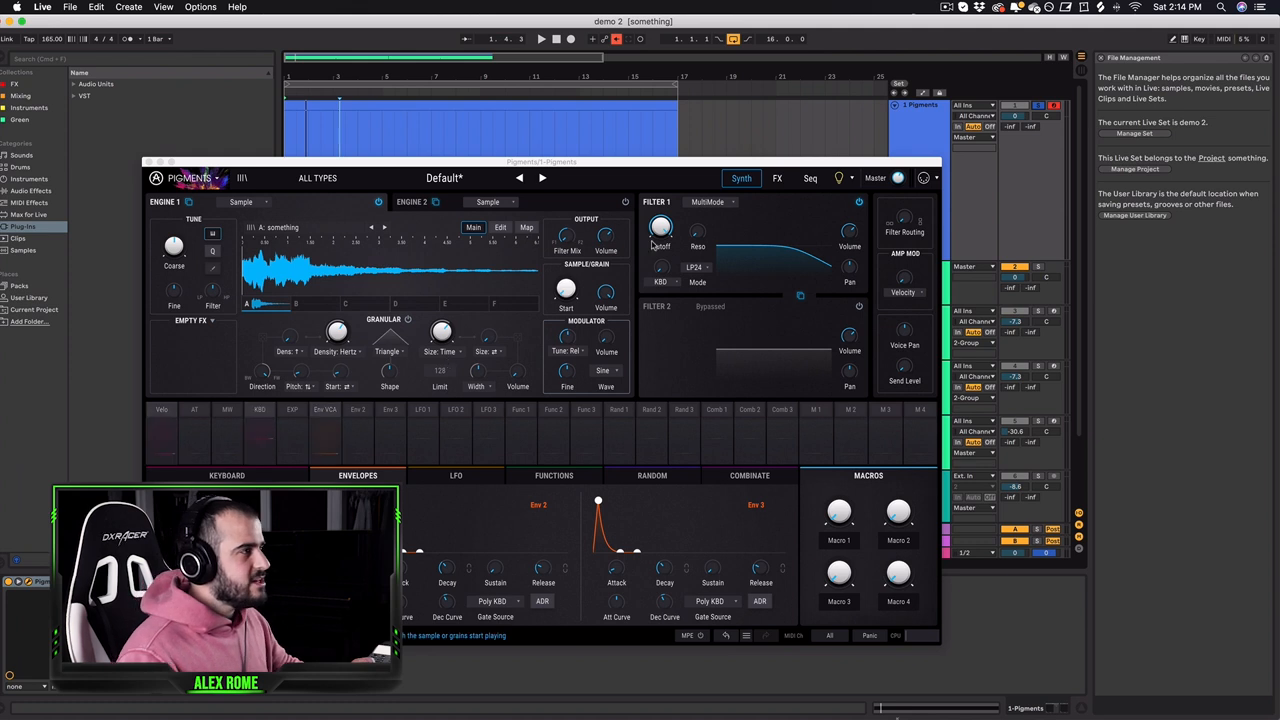
Adjust the Granular section and bring engine 1's grain Start down to 0.00.
left_click_drag(564, 296, 564, 288)
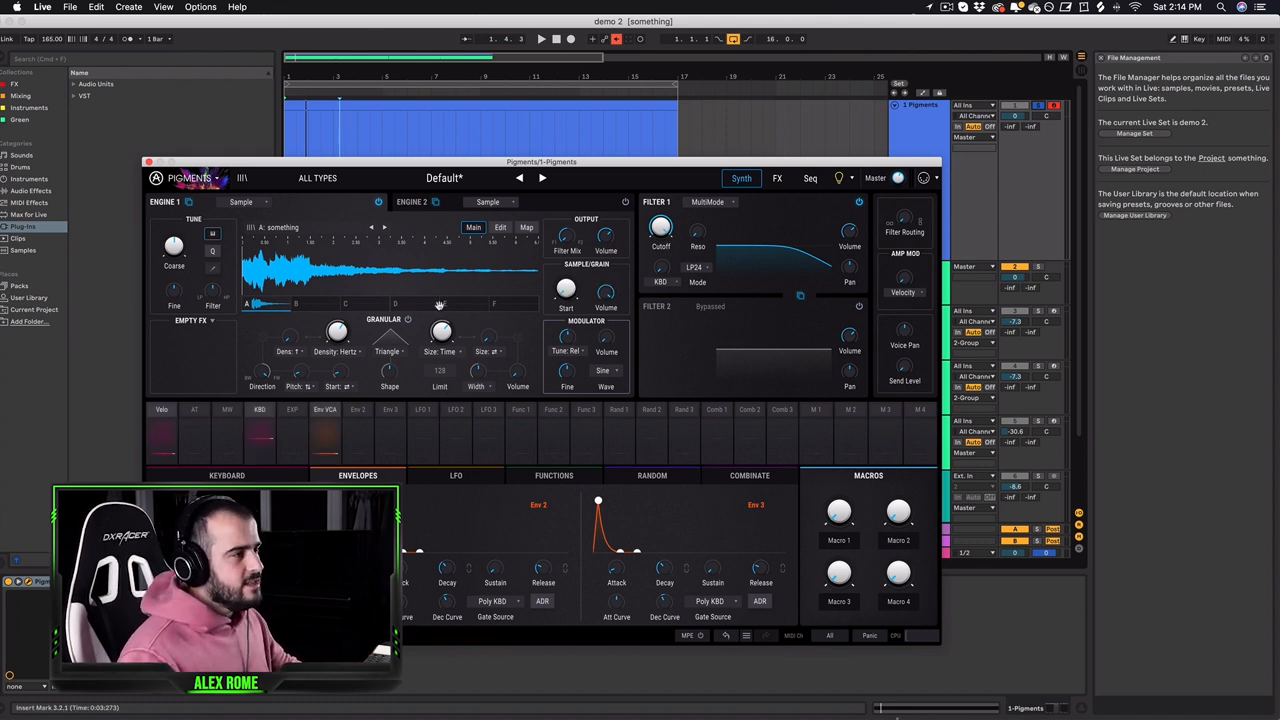
left_click(540, 38)
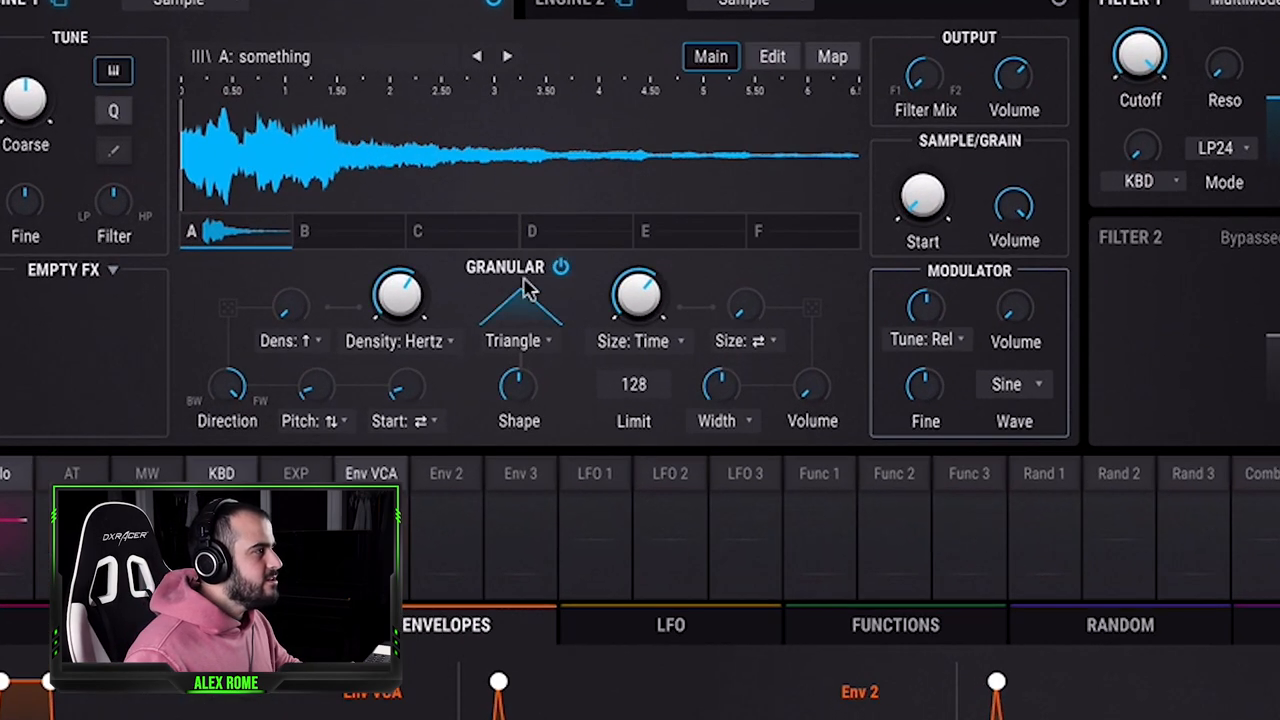
mouse_move(400, 296)
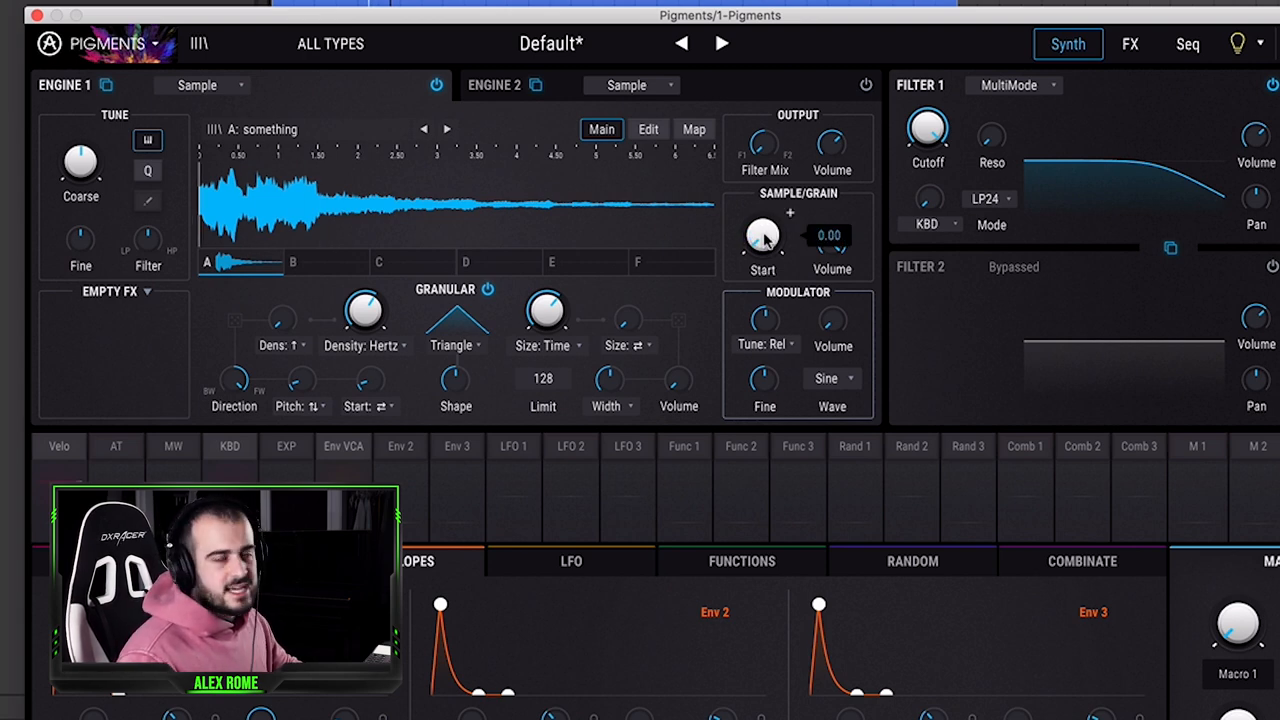
left_click_drag(762, 240, 762, 232)
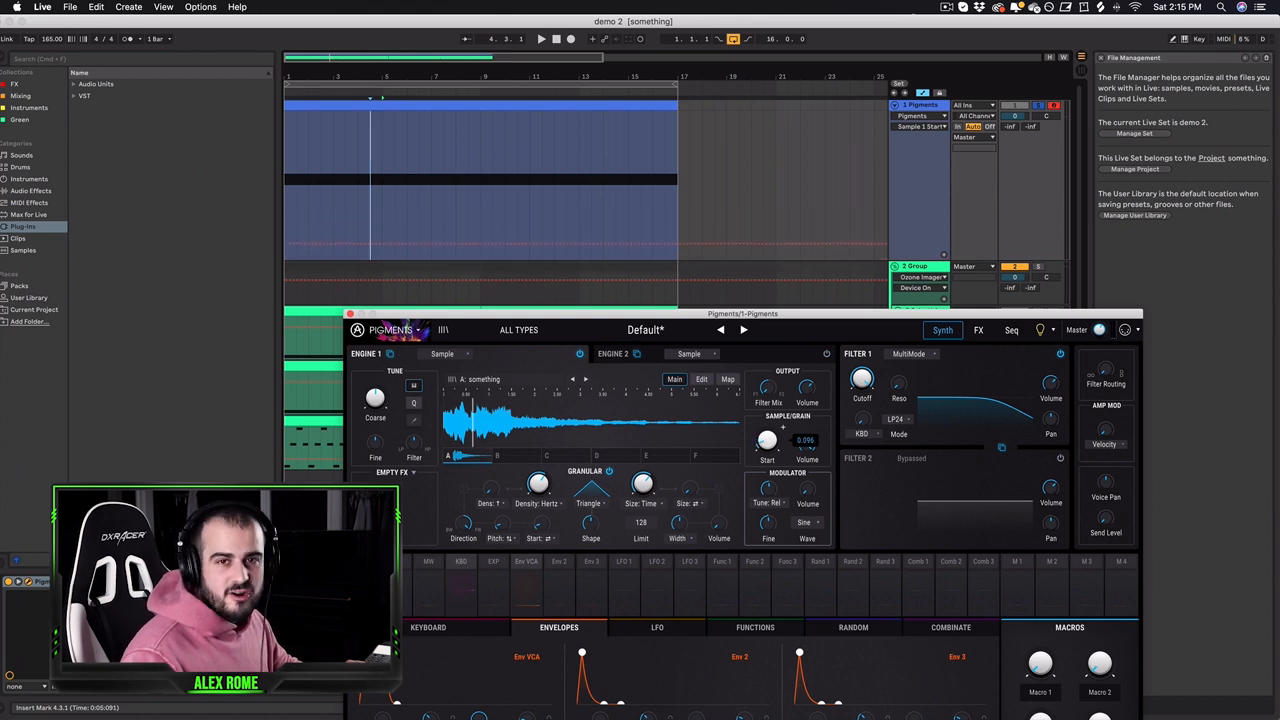
Shape the Start automation envelope on the Pigments track with new breakpoints.
left_click_drag(768, 440, 768, 430)
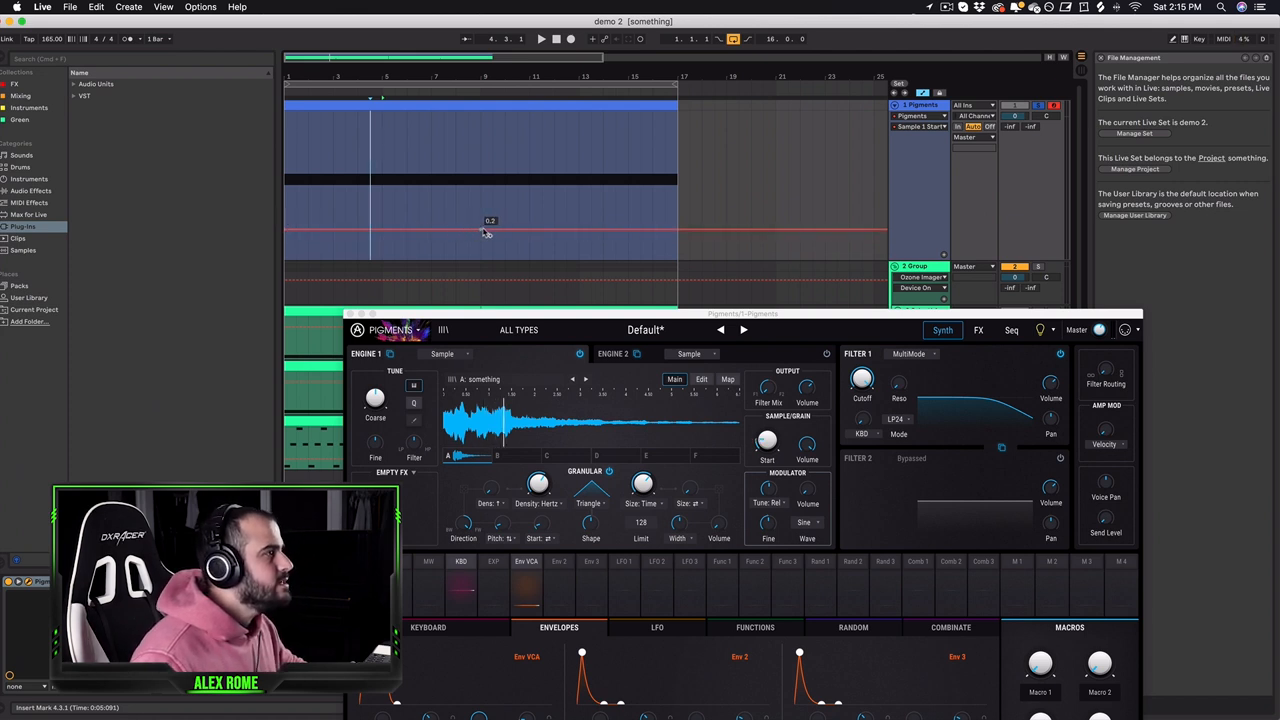
left_click_drag(490, 220, 490, 248)
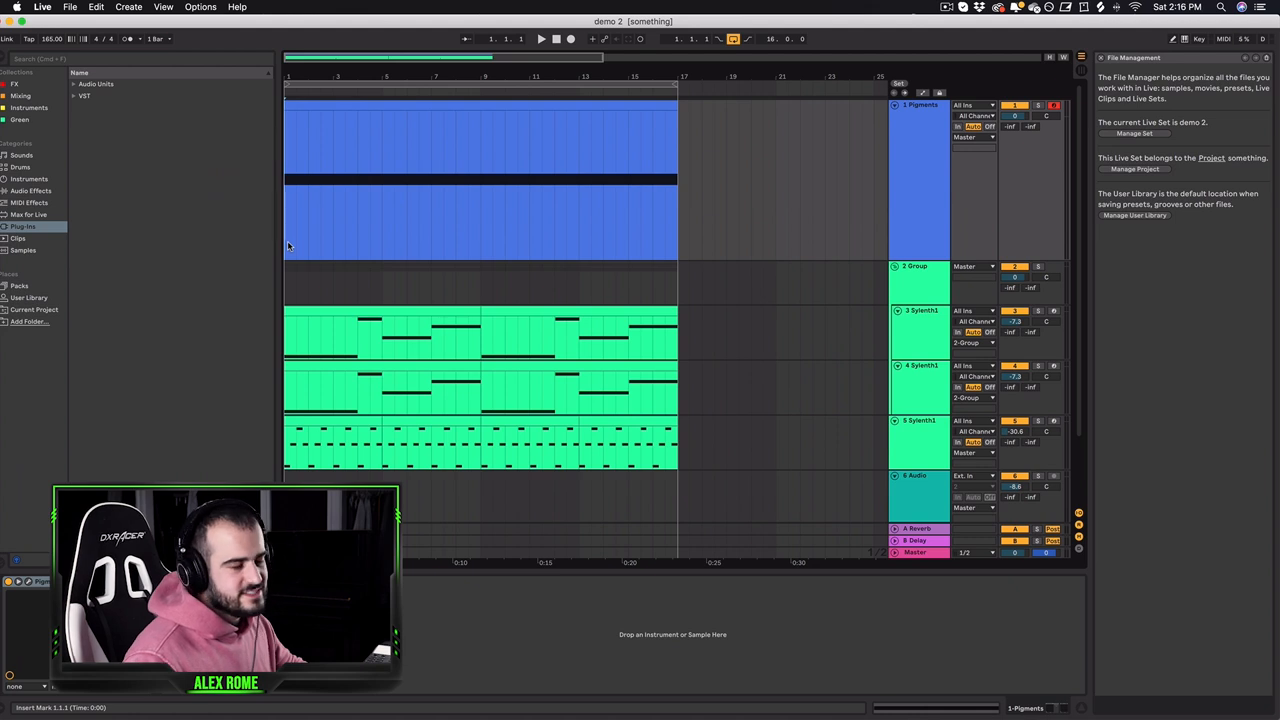
Load the 'Big chord song Markus like' sample into engine 1 with grain start 0.695.
left_click(540, 40)
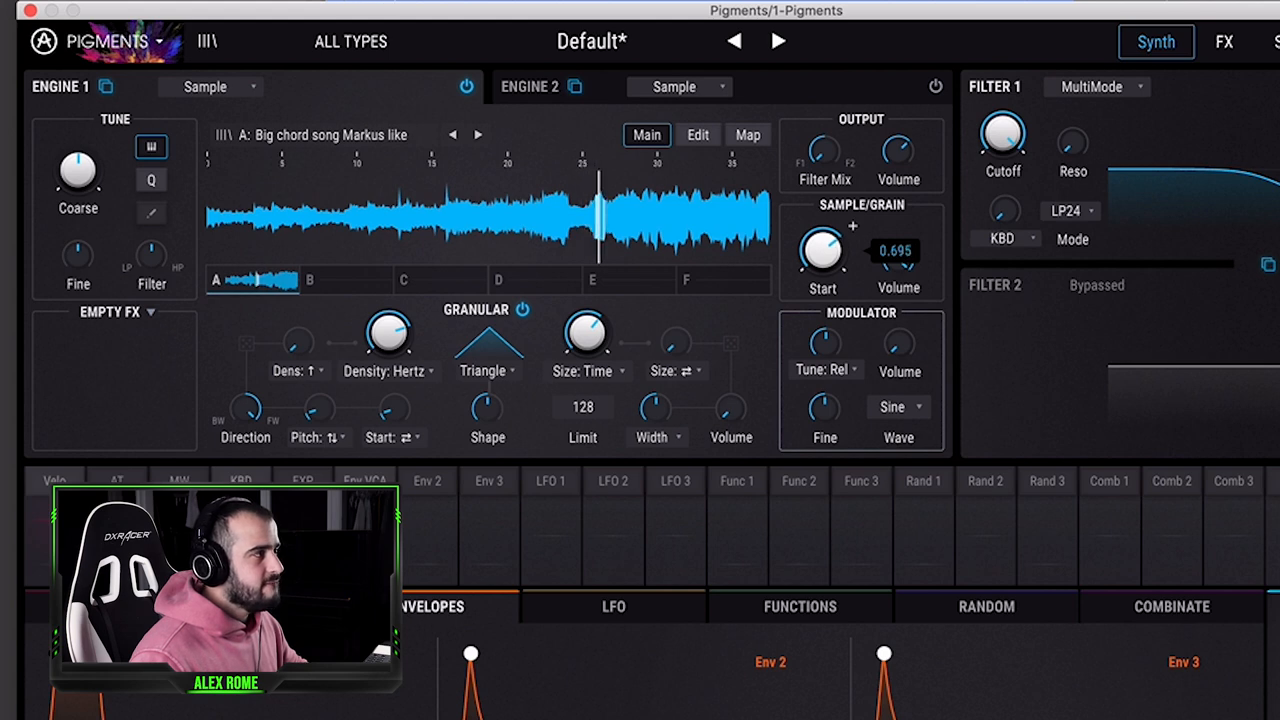
Raise the chord song sample's grain Start from 0.695 to 0.815.
left_click_drag(822, 238, 830, 228)
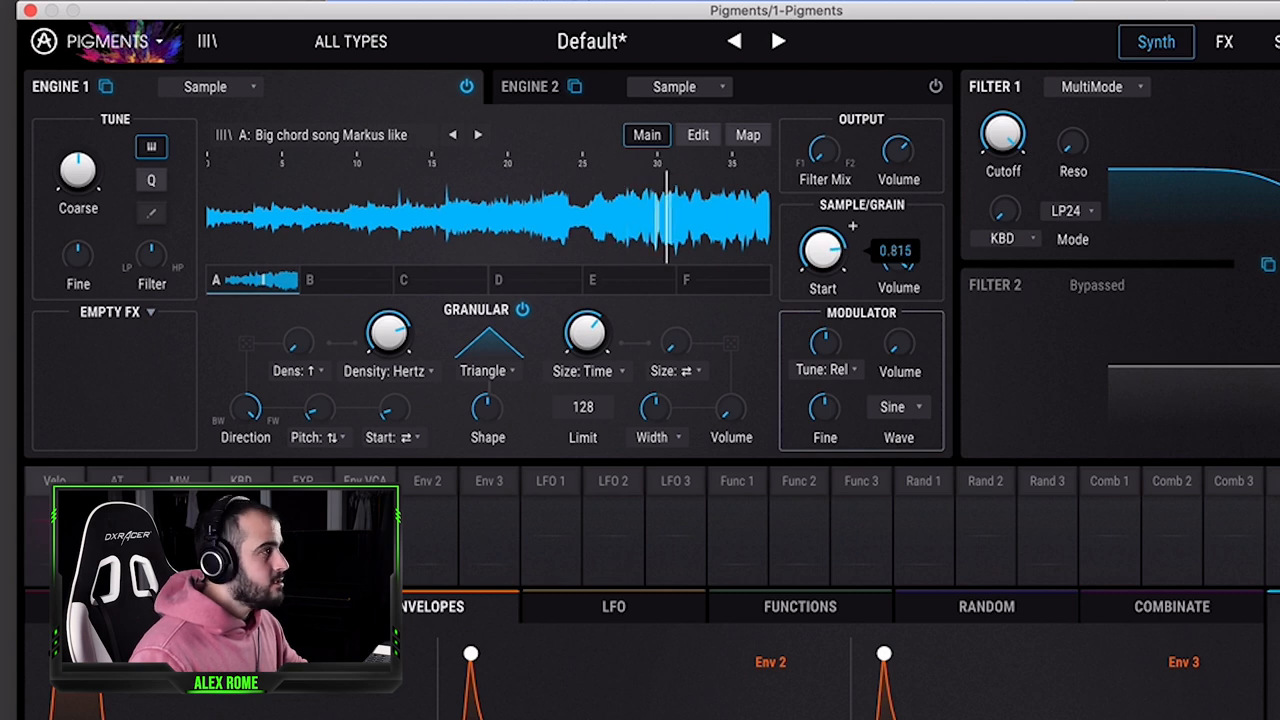
left_click(686, 280)
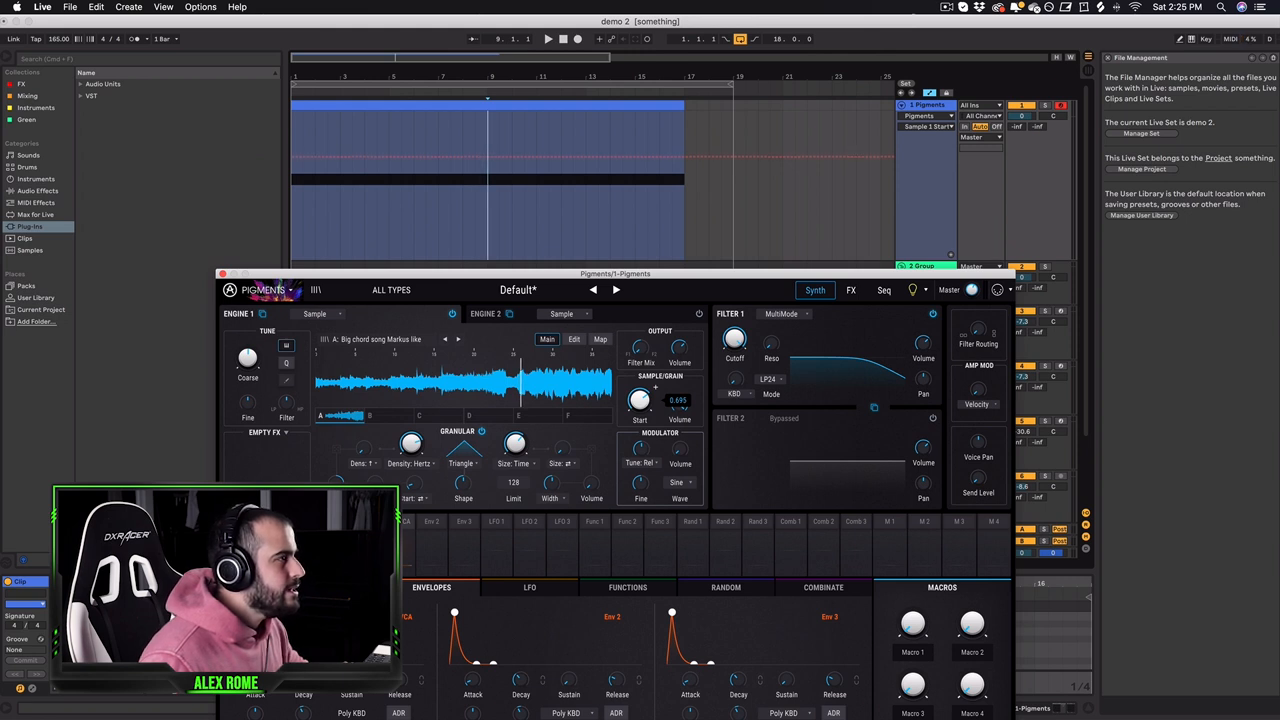
Drag Start envelope breakpoints into a stepped level change, raising one section.
left_click_drag(640, 400, 640, 390)
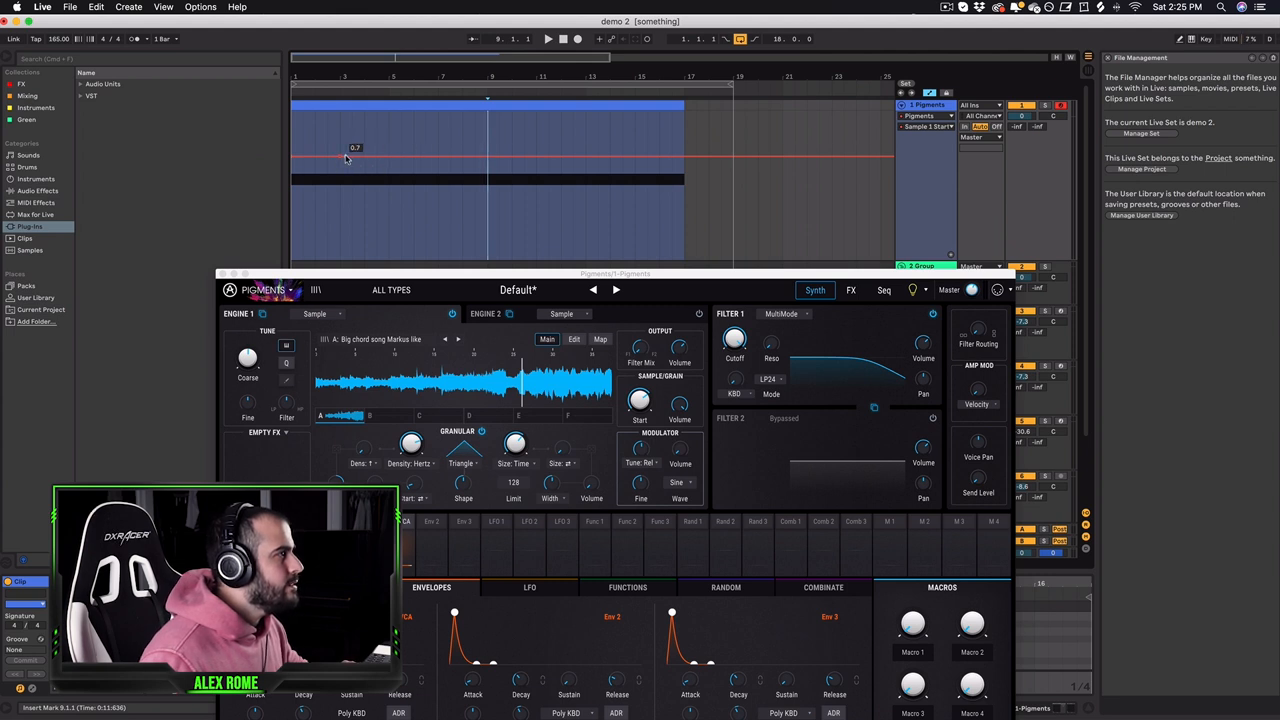
left_click_drag(344, 160, 344, 140)
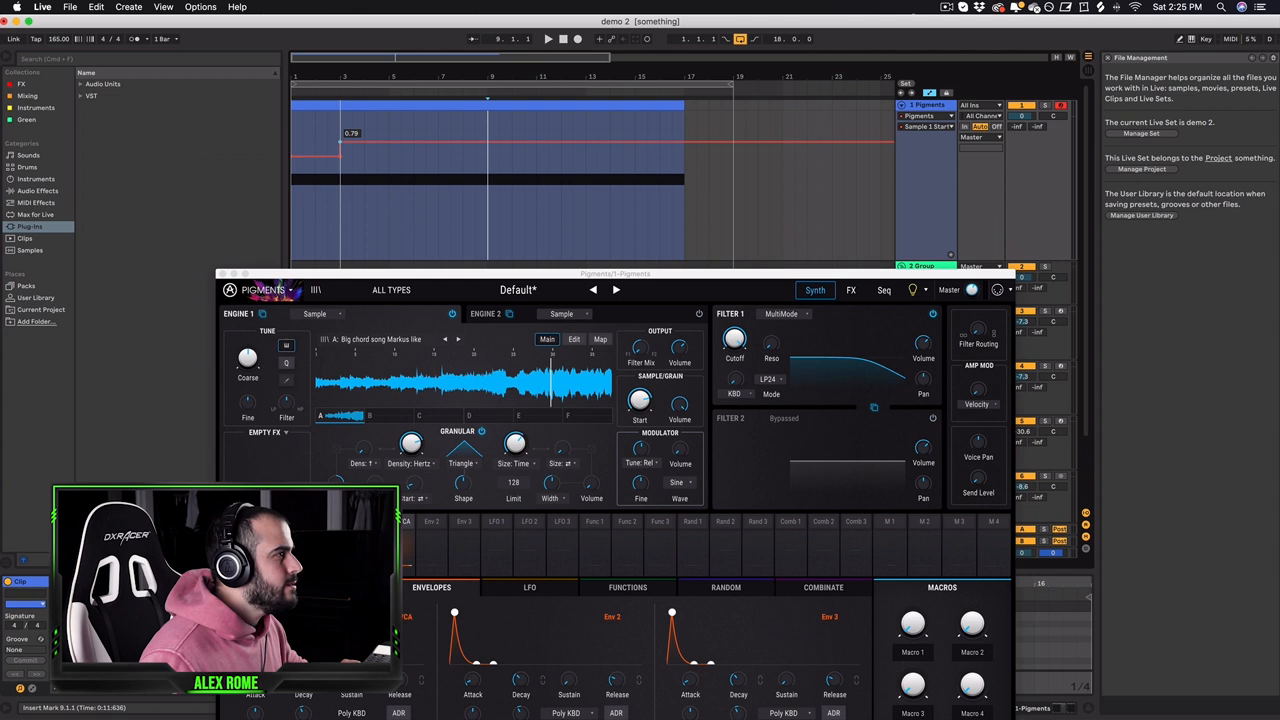